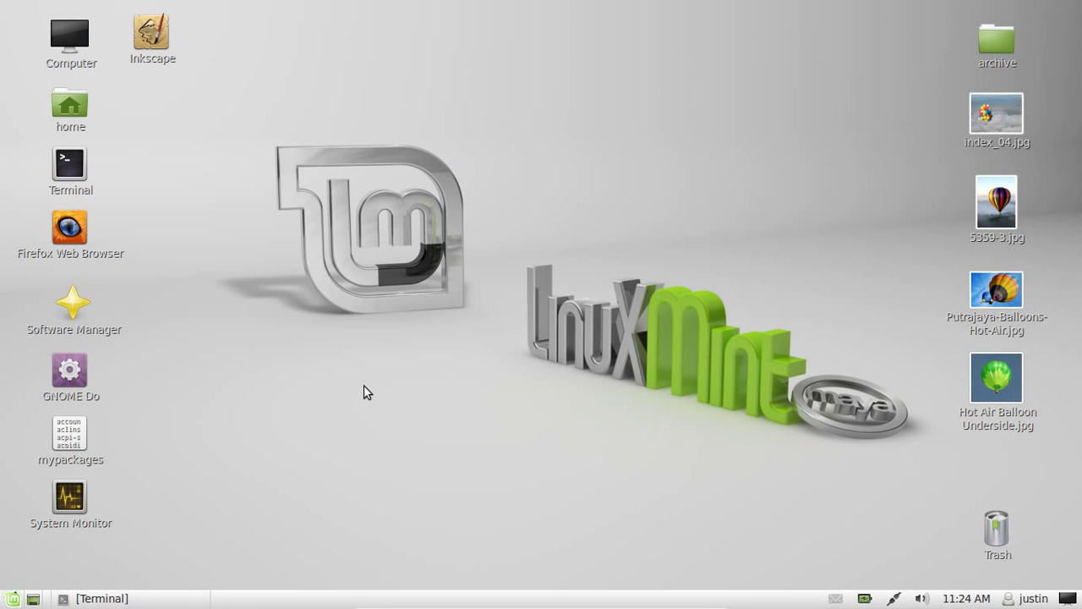
mouse_move(419, 352)
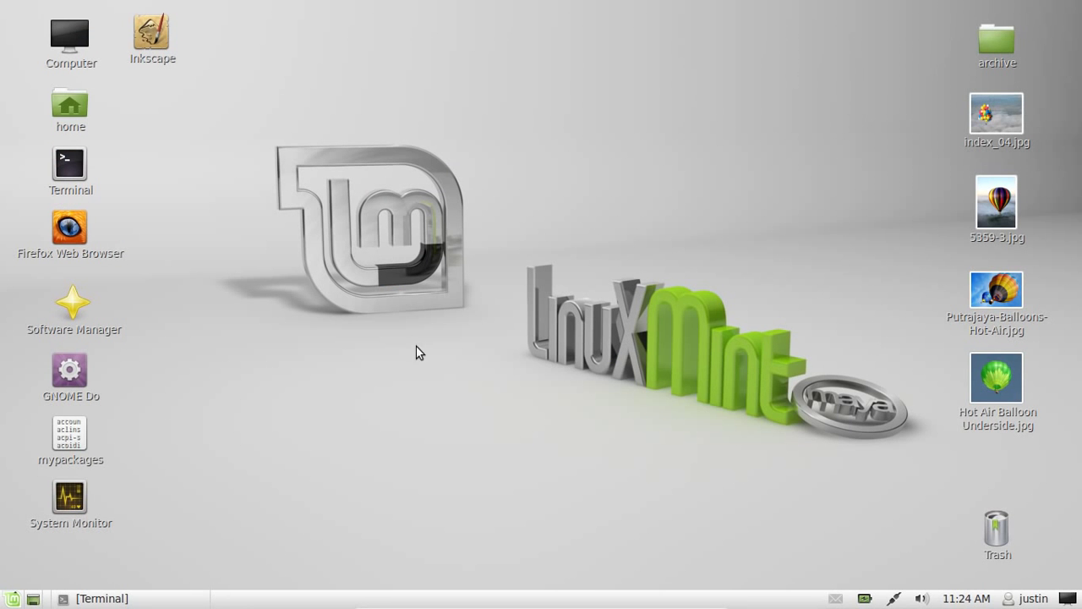
mouse_move(628, 128)
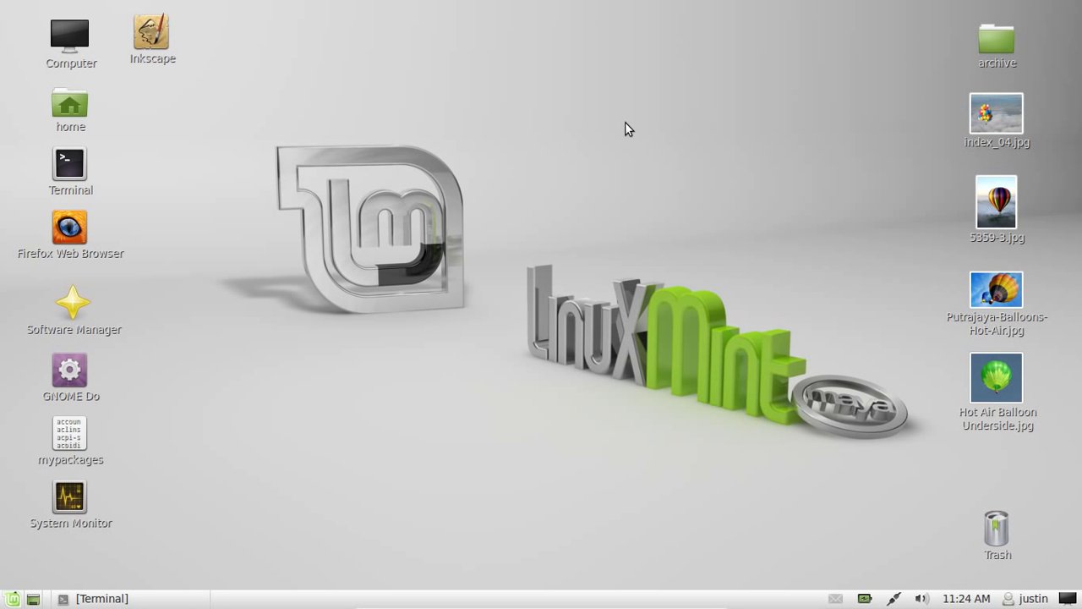
mouse_move(683, 180)
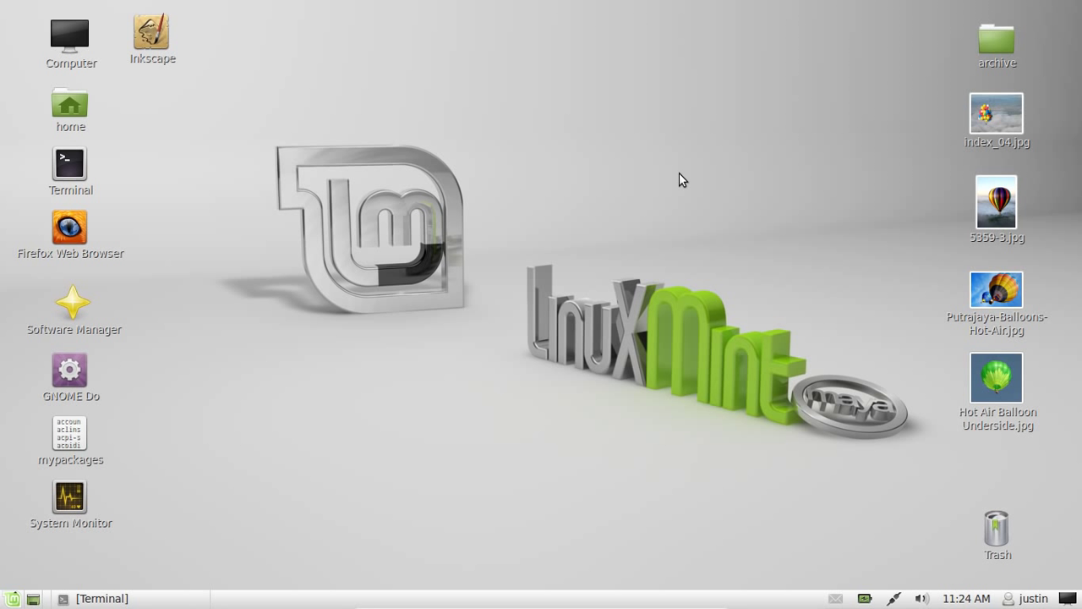
Open Terminal, run 'sudo apt-get install inkscape', then close the terminal window
click(152, 34)
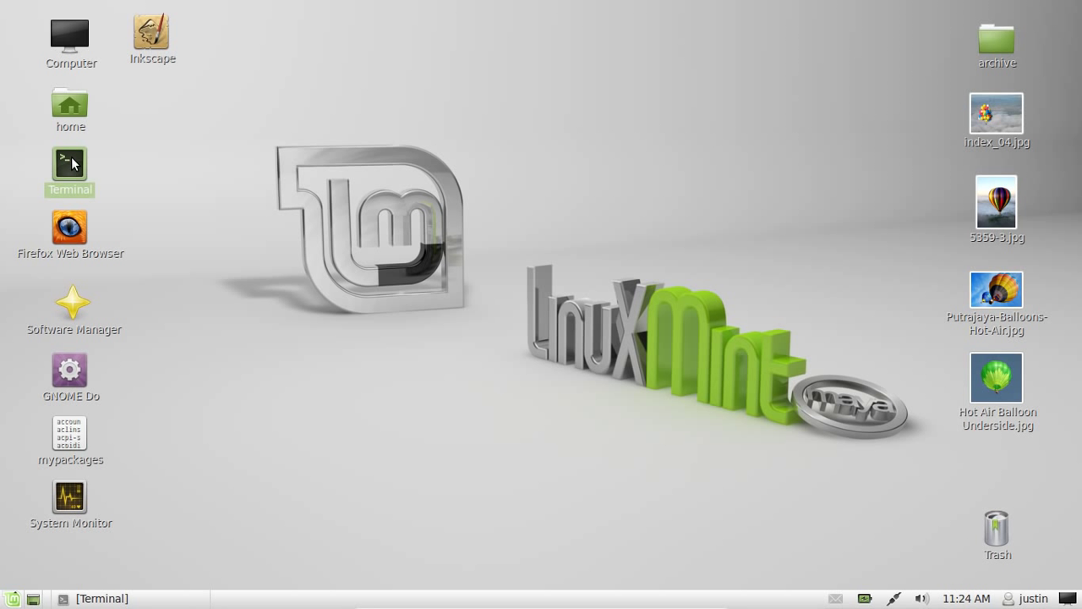
double_click(70, 164)
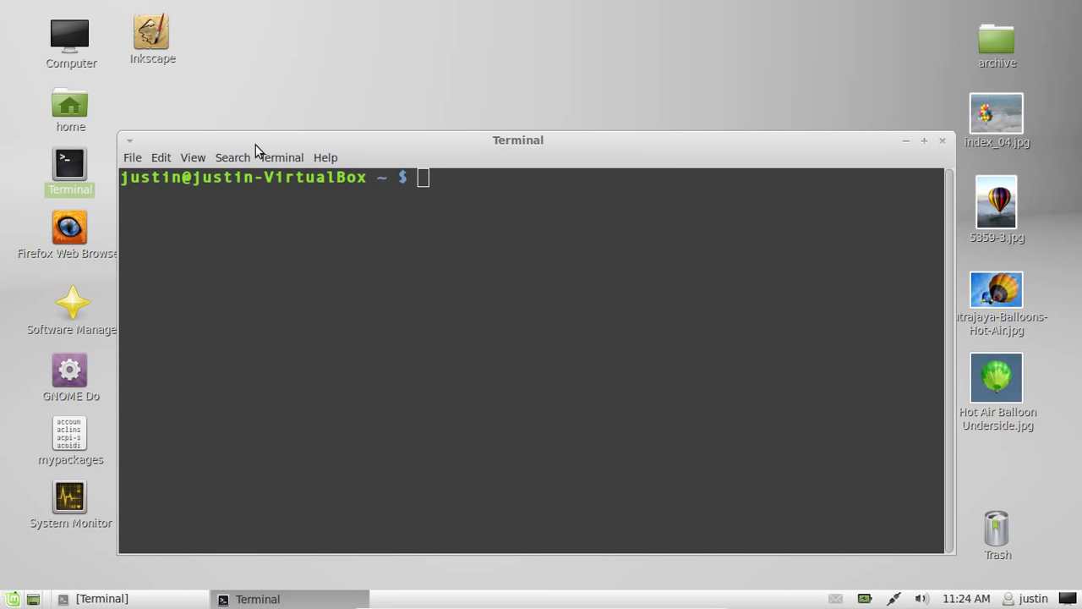
text(sudo)
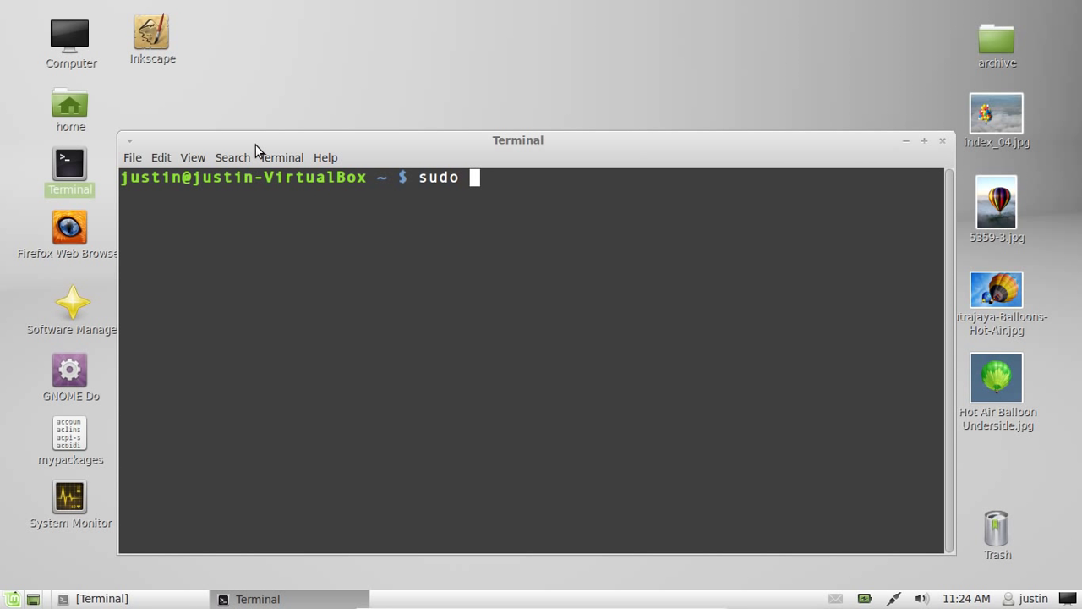
text(apt-get install inkscape)
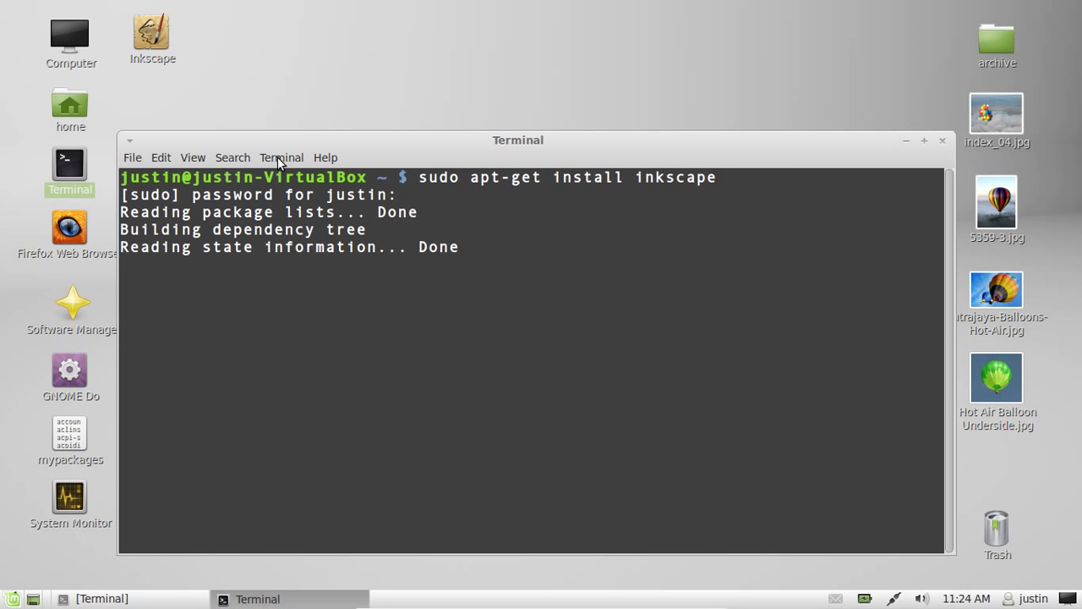
key(Return)
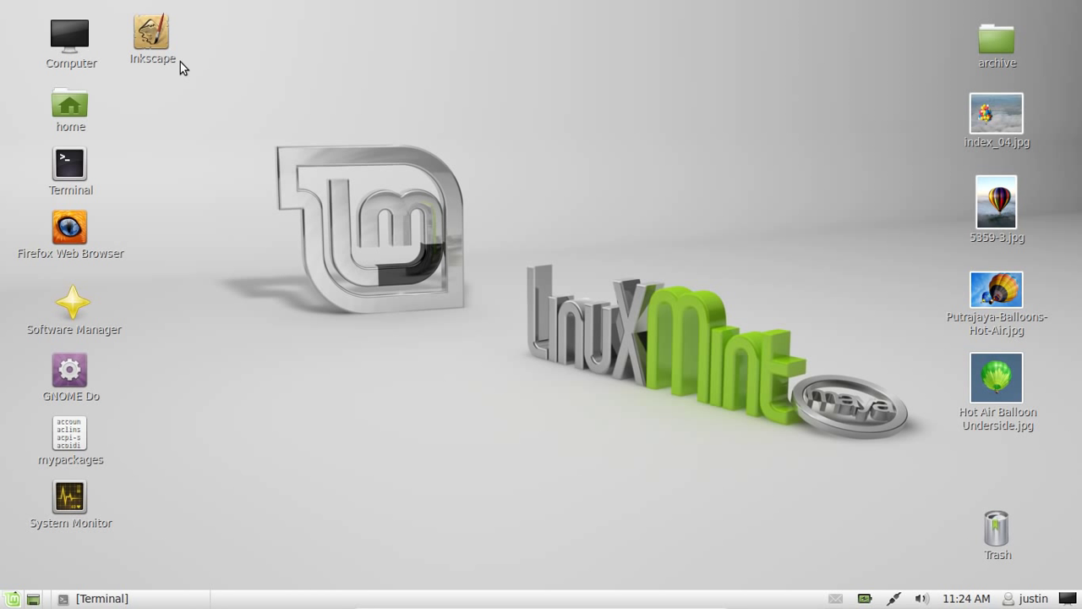
Launch Inkscape from the desktop icon and show the File > New template list
double_click(151, 32)
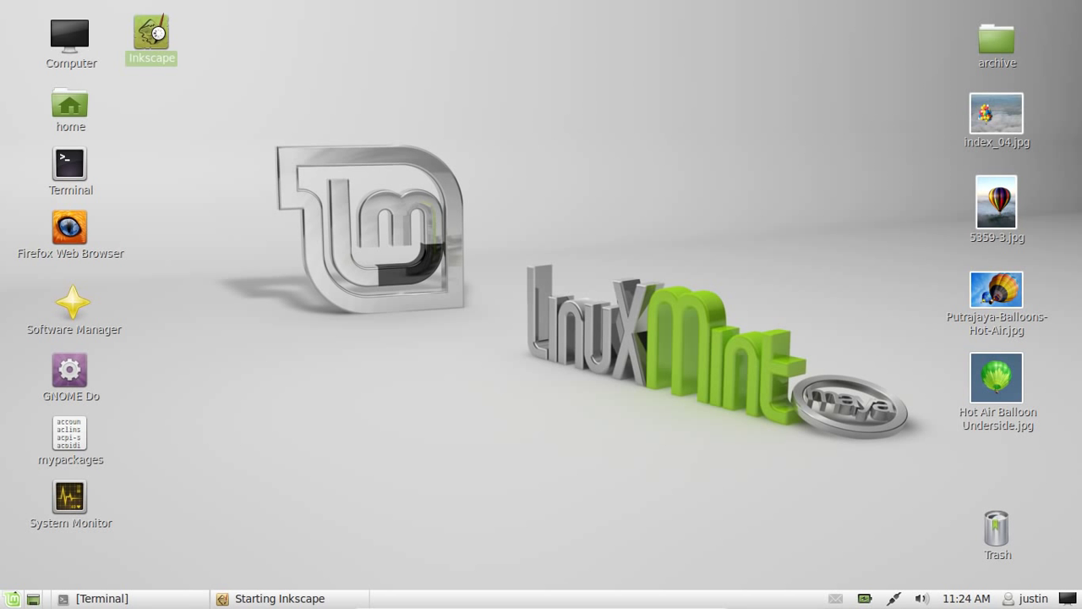
click(151, 34)
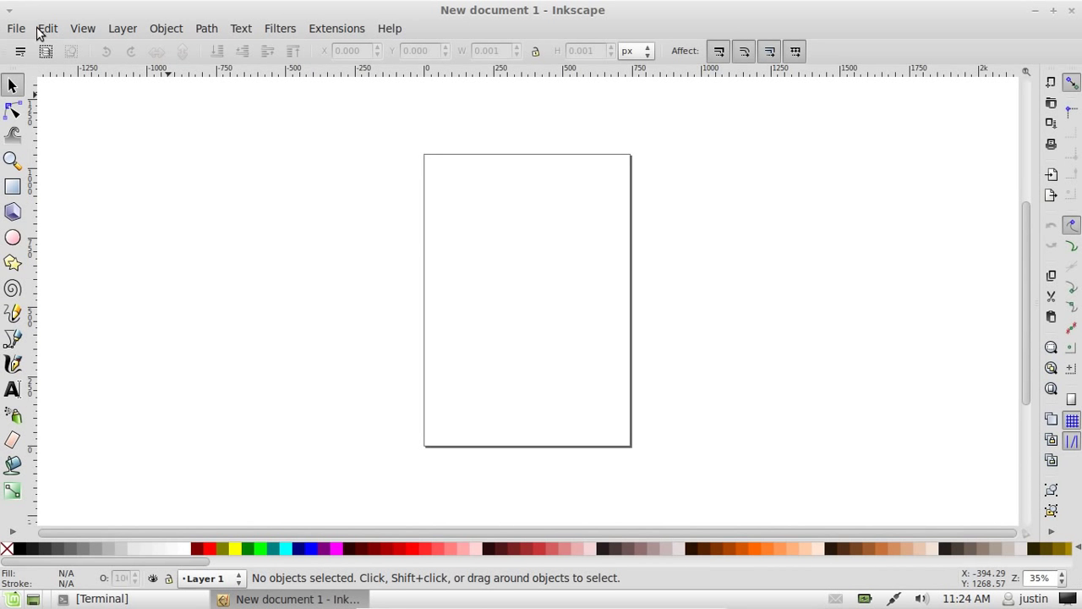
click(15, 28)
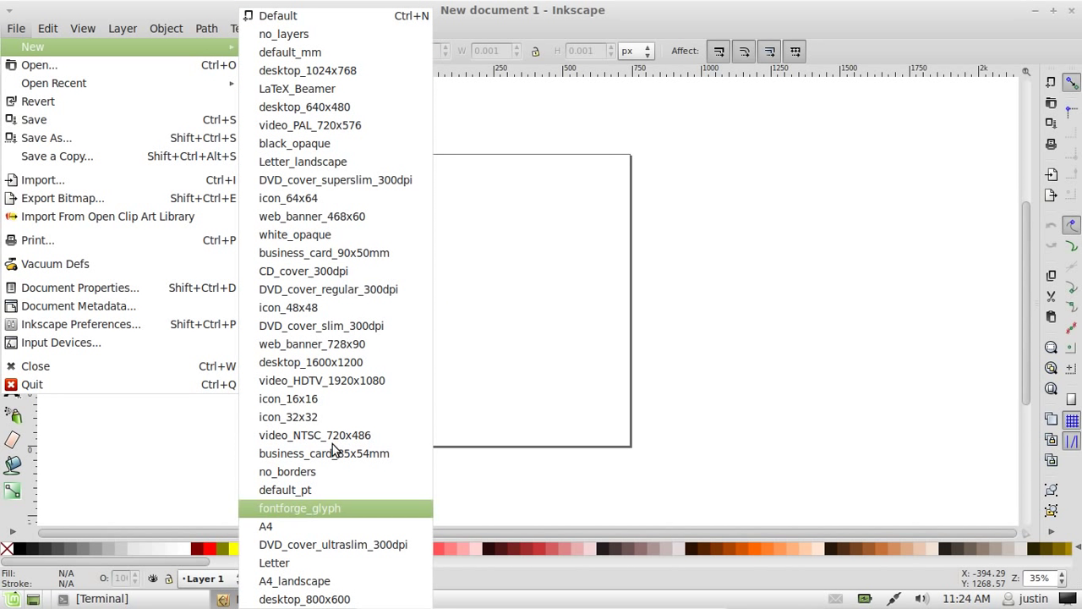
mouse_move(328, 289)
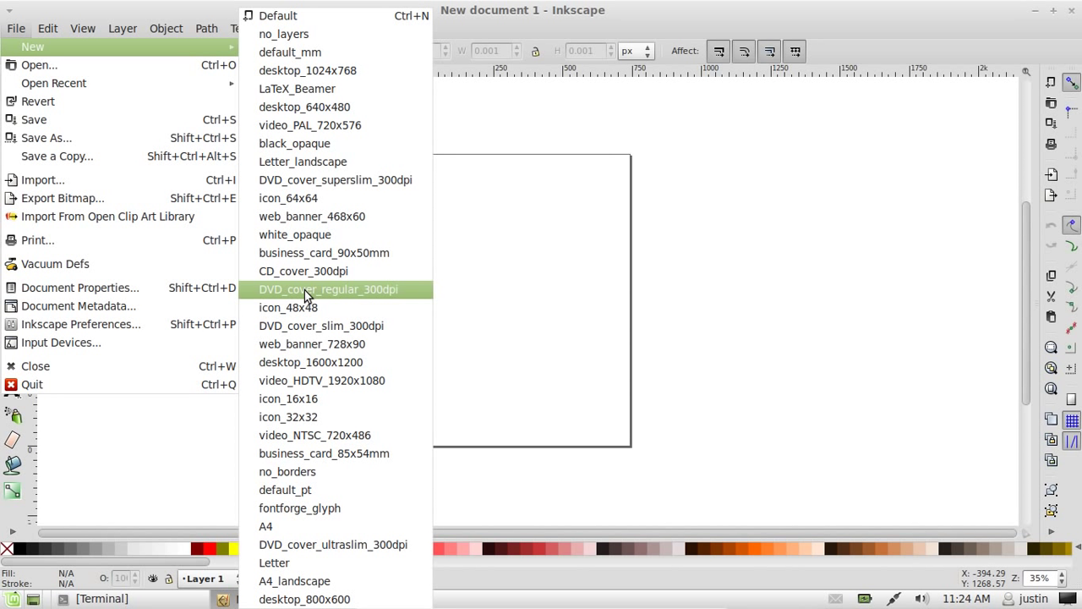
mouse_move(333, 162)
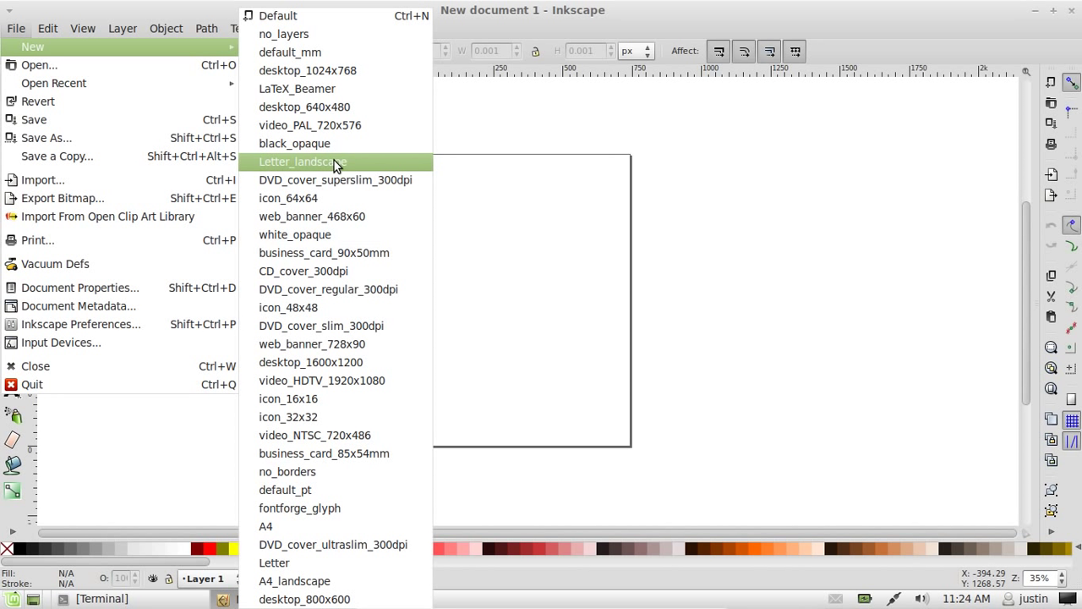
mouse_move(345, 180)
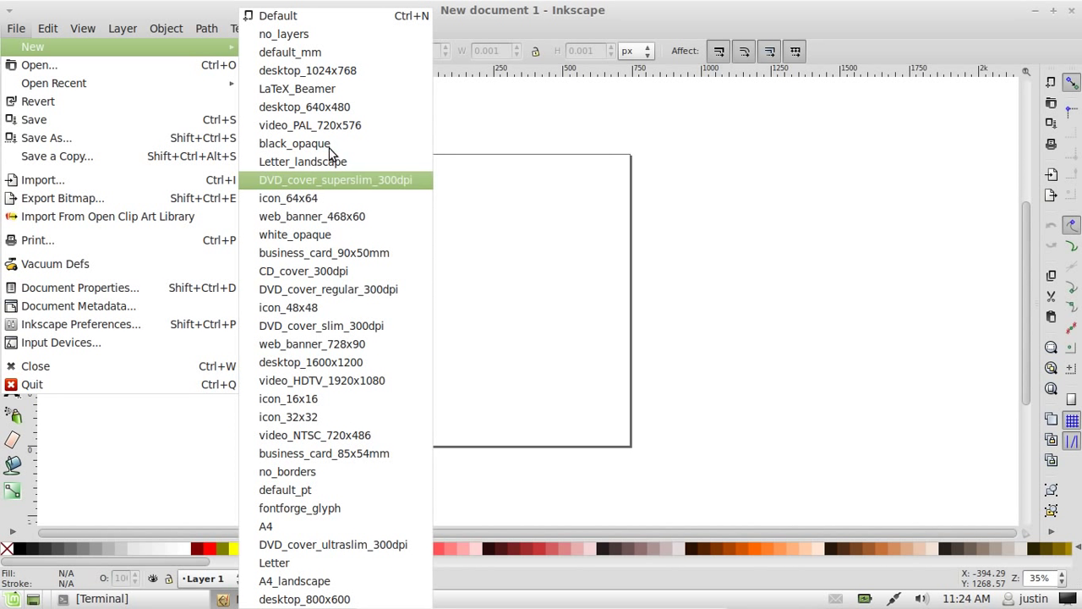
mouse_move(304, 106)
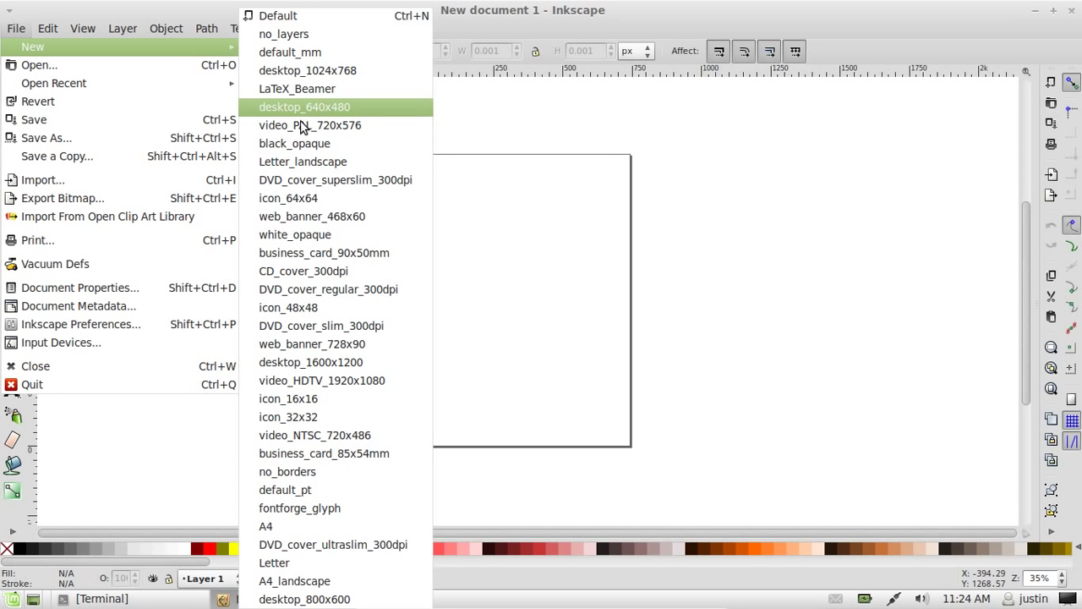
mouse_move(334, 453)
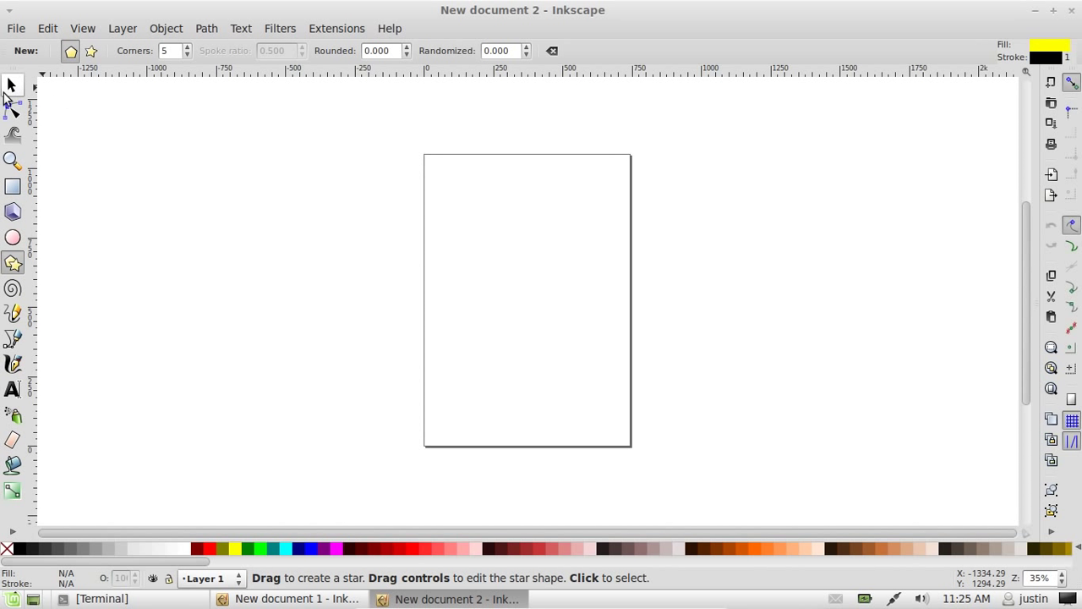
mouse_move(391, 162)
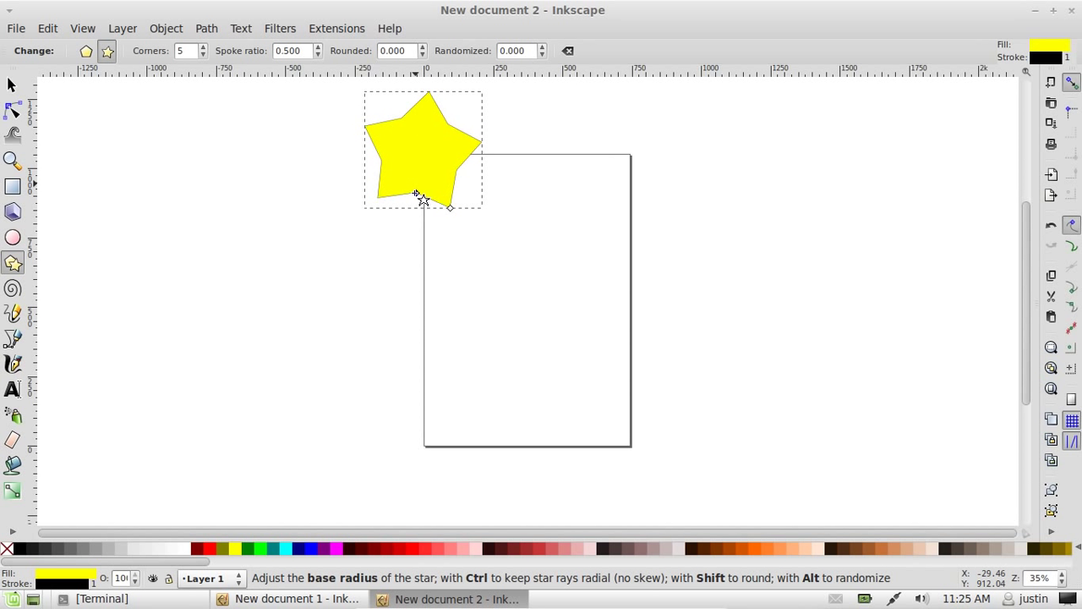
Draw a large yellow five-pointed star over the page's top edge and pull its inner points outward
drag(414, 193, 364, 270)
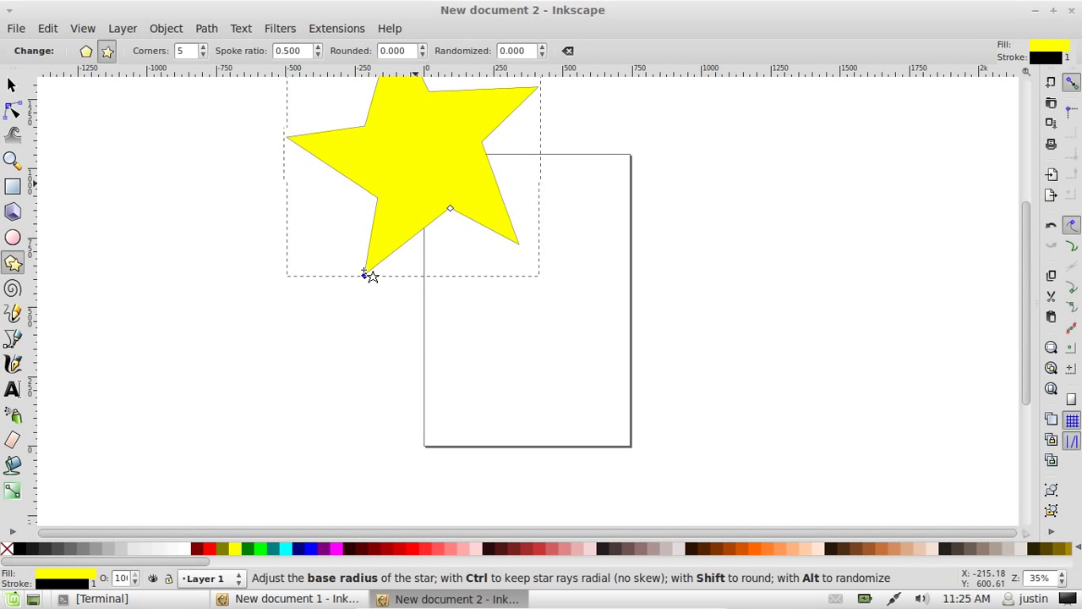
drag(364, 272, 711, 372)
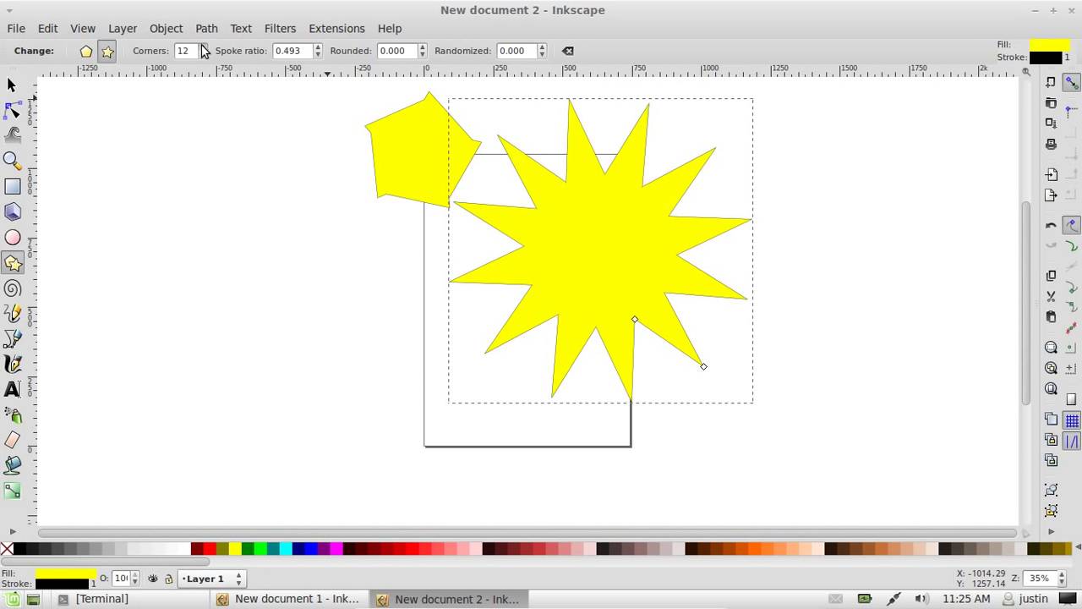
click(203, 46)
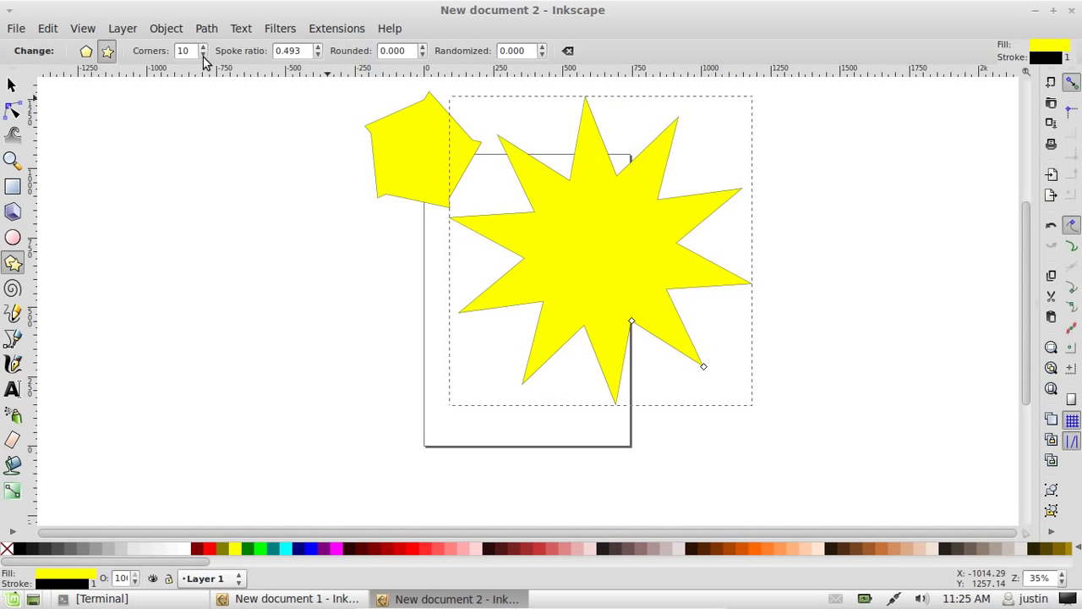
click(203, 54)
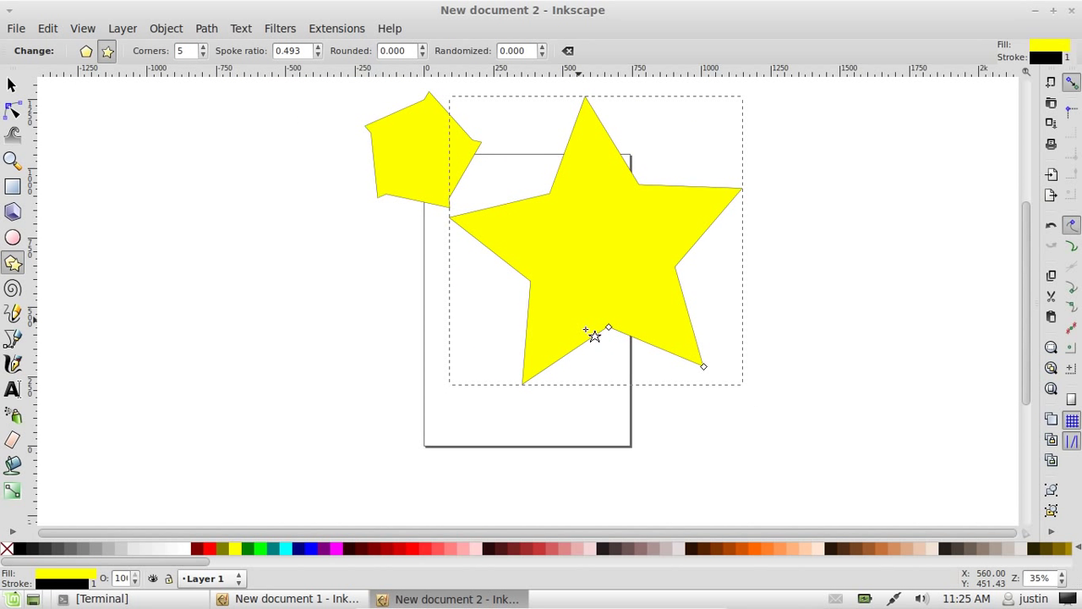
drag(595, 328, 611, 366)
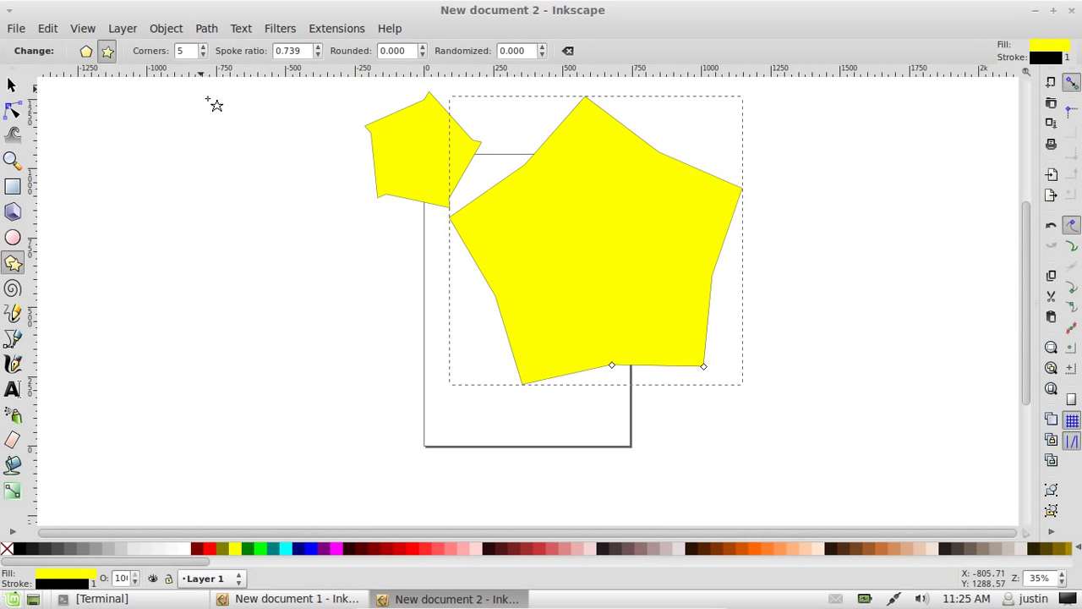
Give the star 8 corners, spoke ratio 0.110 and rounded 1.470
click(202, 46)
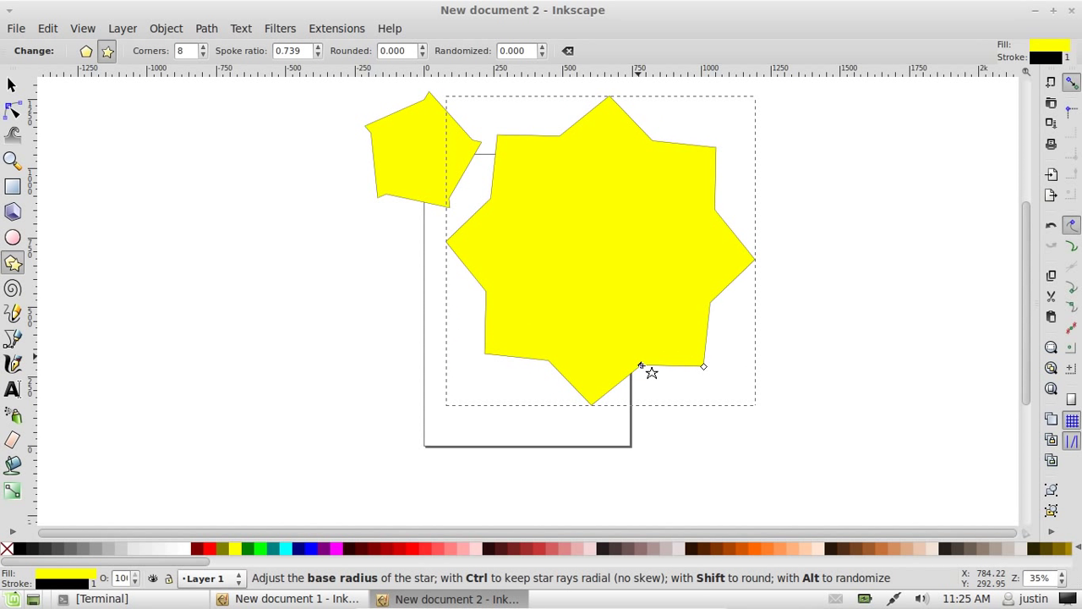
click(318, 47)
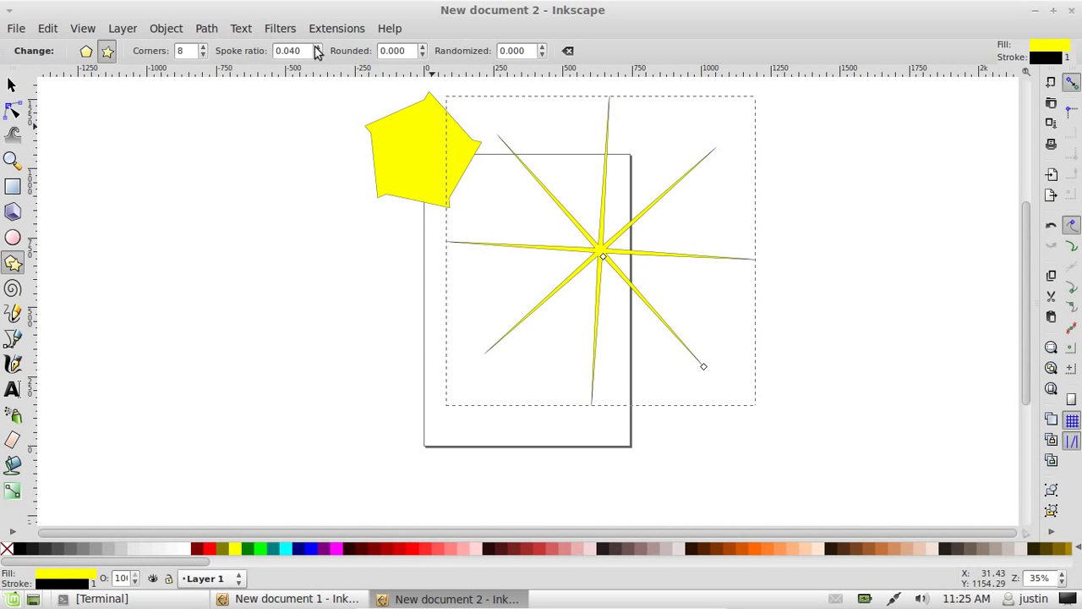
click(422, 47)
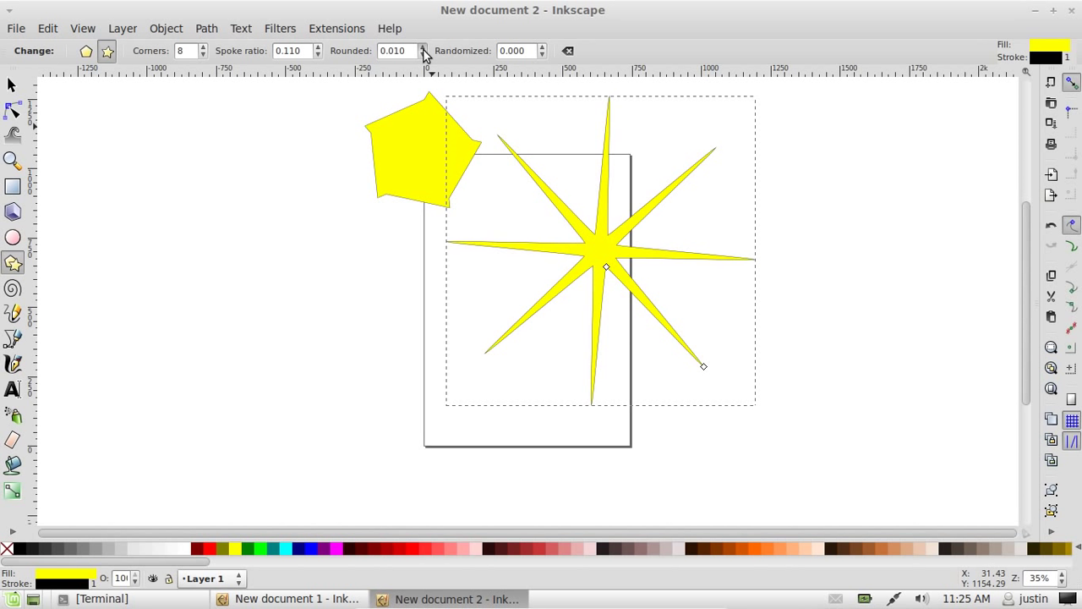
click(423, 47)
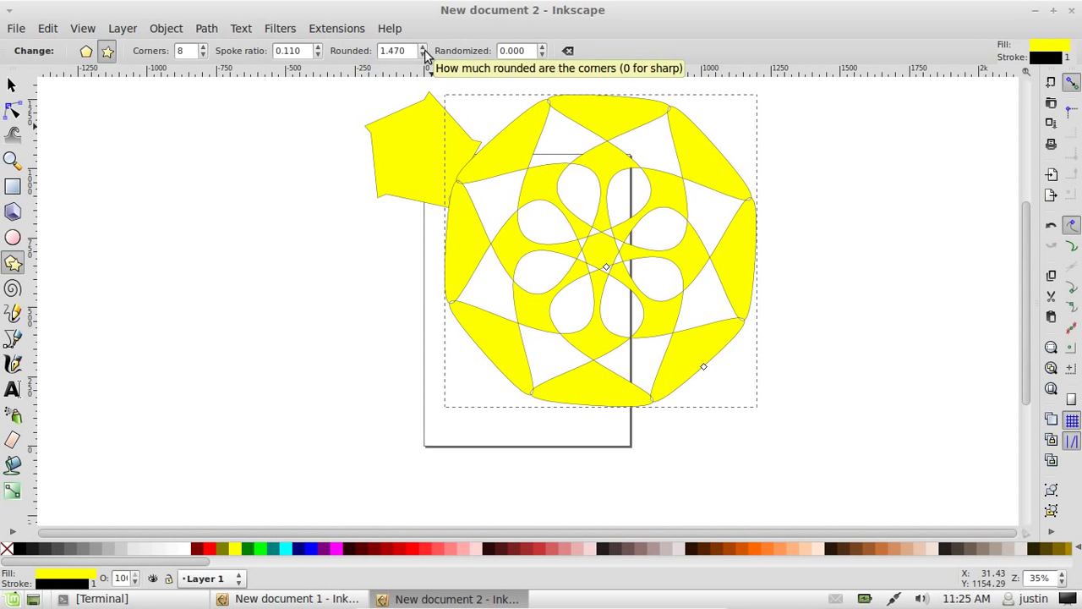
mouse_move(587, 302)
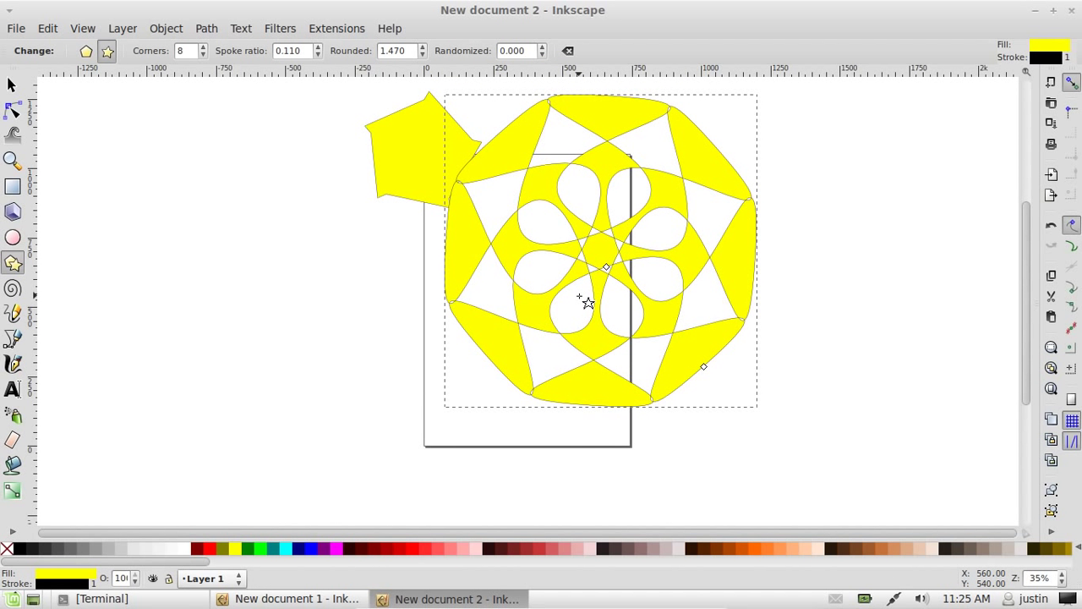
mouse_move(685, 262)
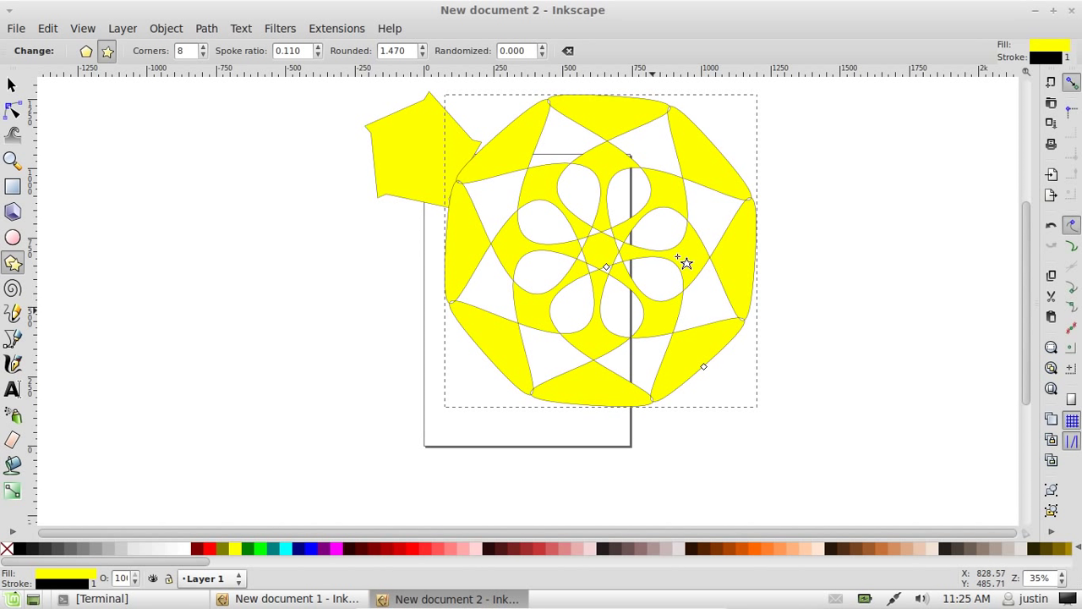
mouse_move(97, 192)
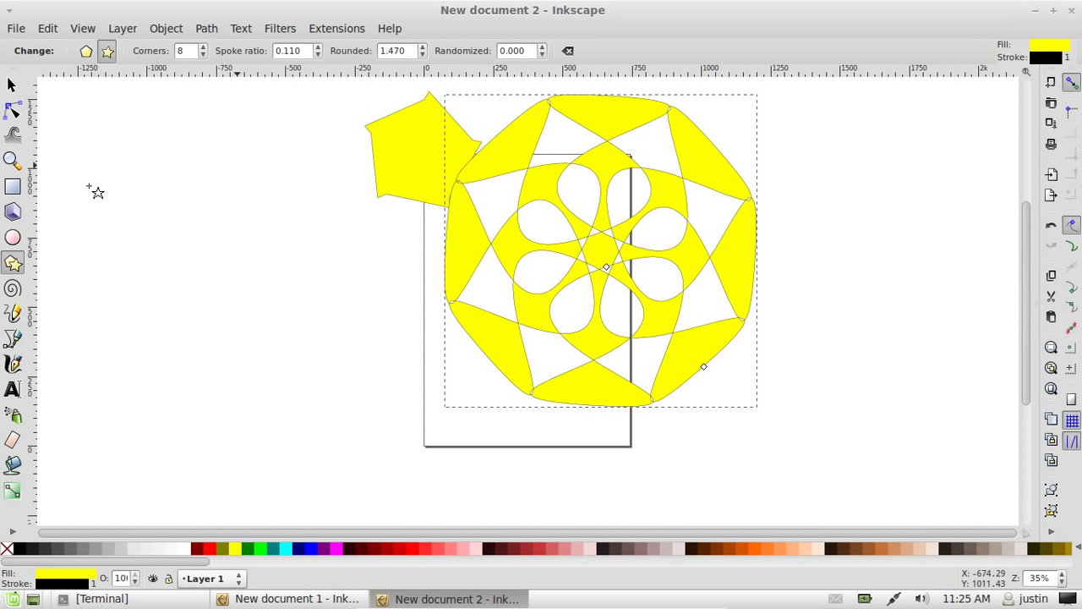
Switch drawing tools, choose the green swatch, and spray green blobs across the drawing
click(12, 211)
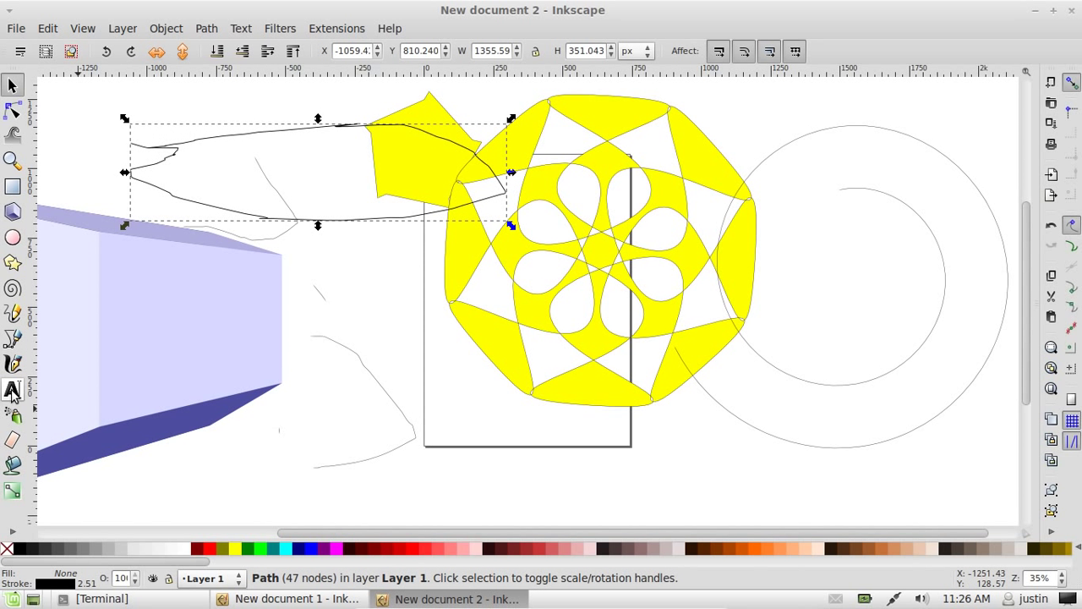
click(13, 237)
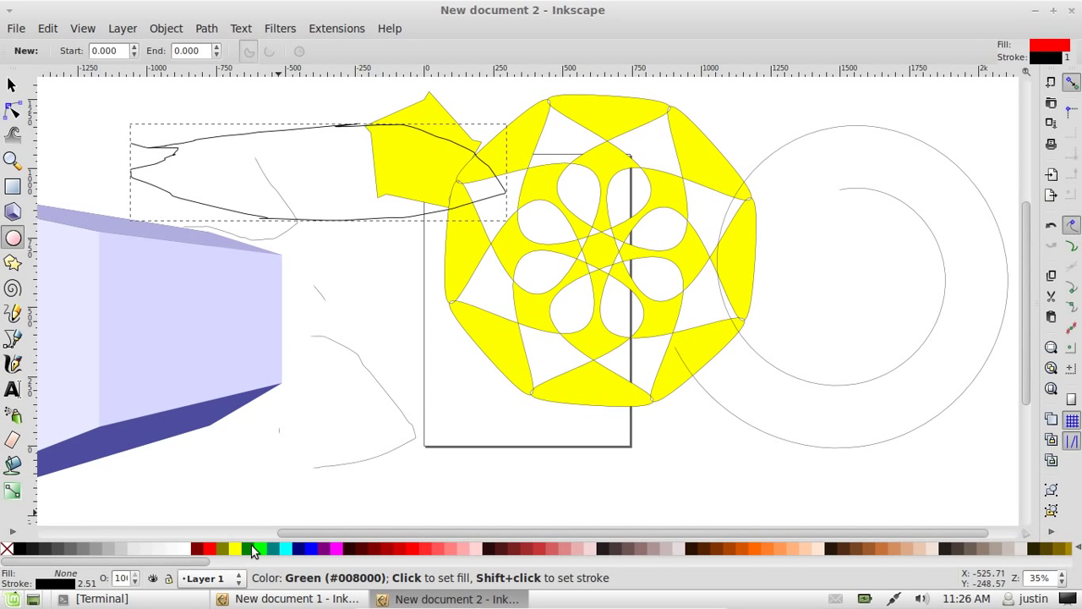
click(256, 549)
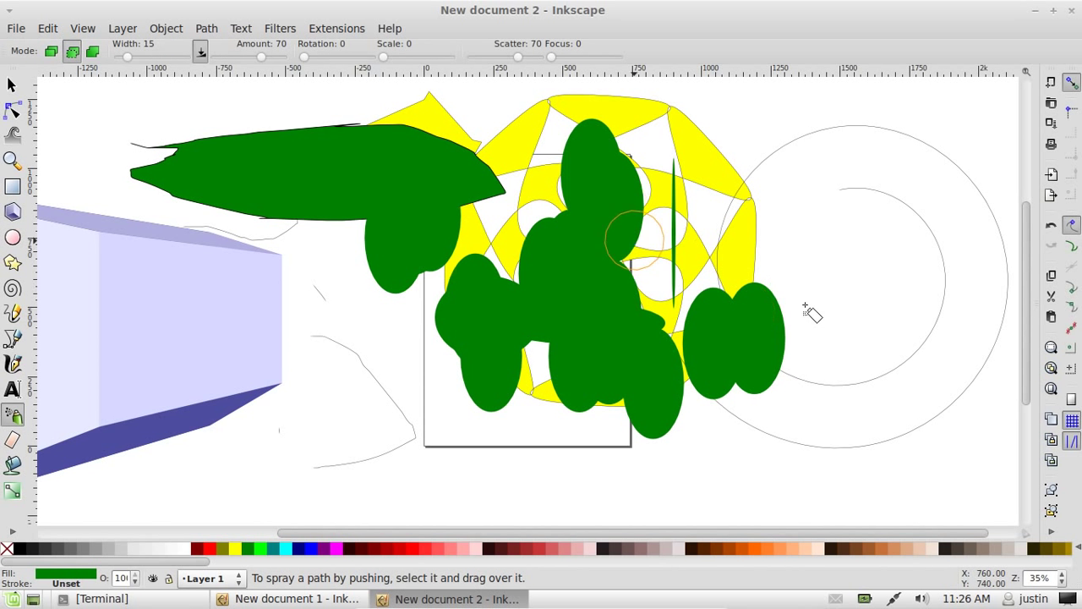
drag(812, 313, 363, 279)
text(the wo)
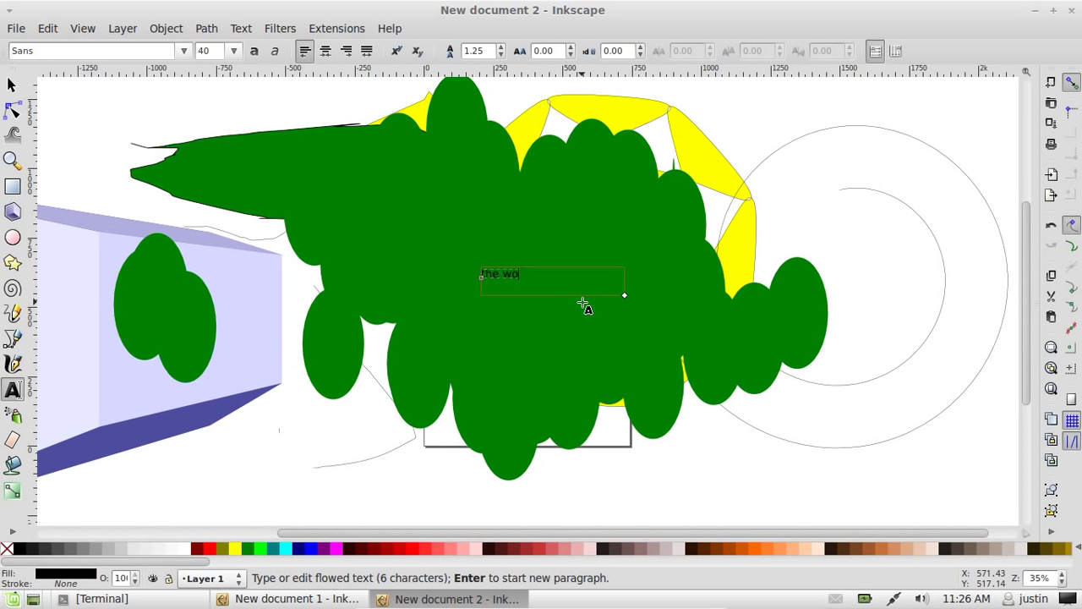
Type the final letters so the flowed text reads 'the world'
text(rld)
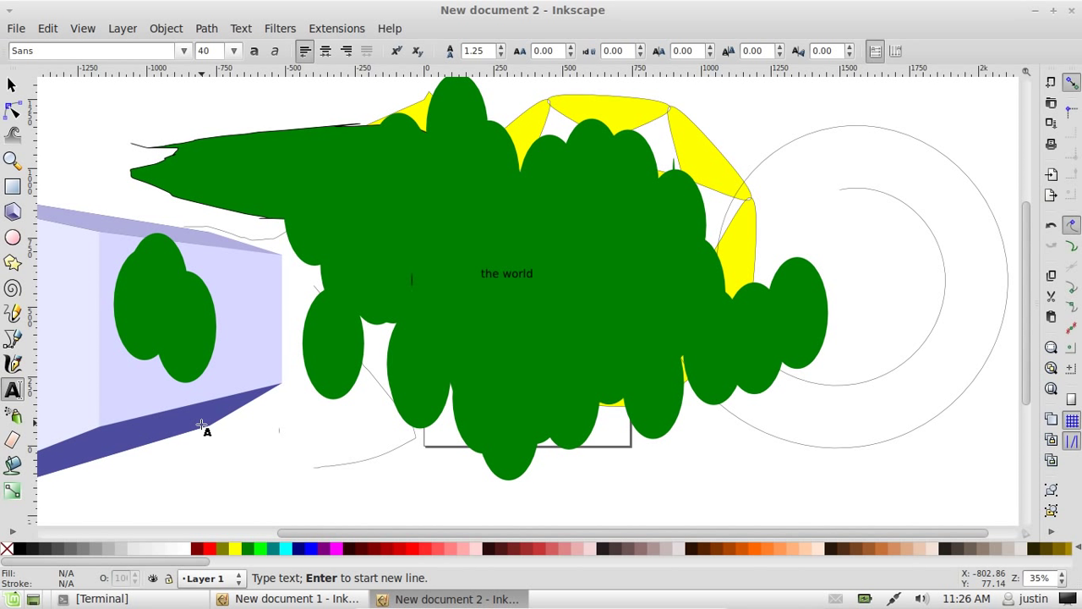
mouse_move(258, 393)
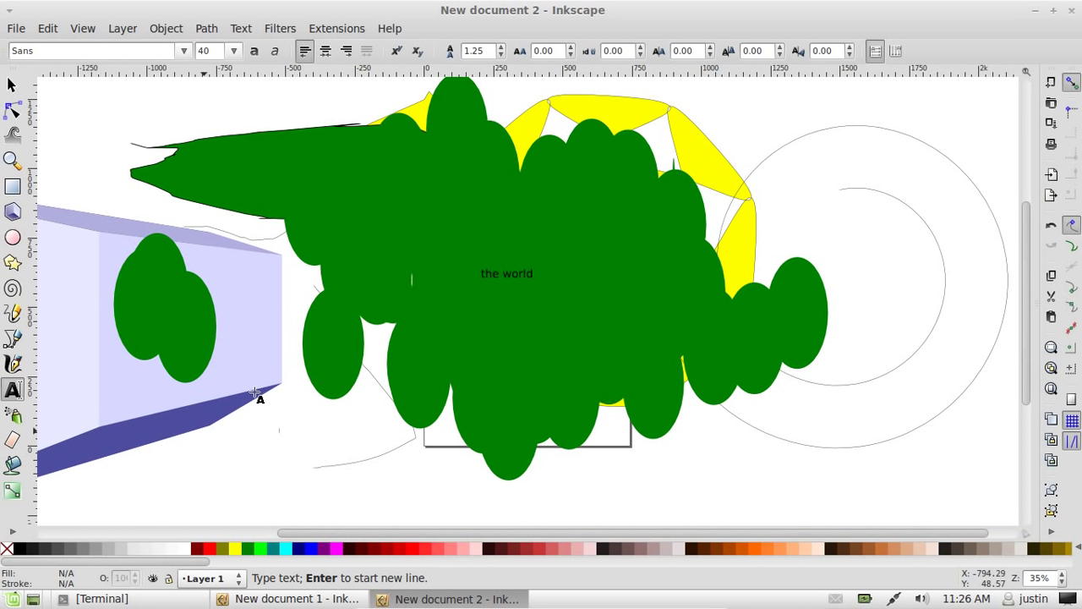
mouse_move(271, 389)
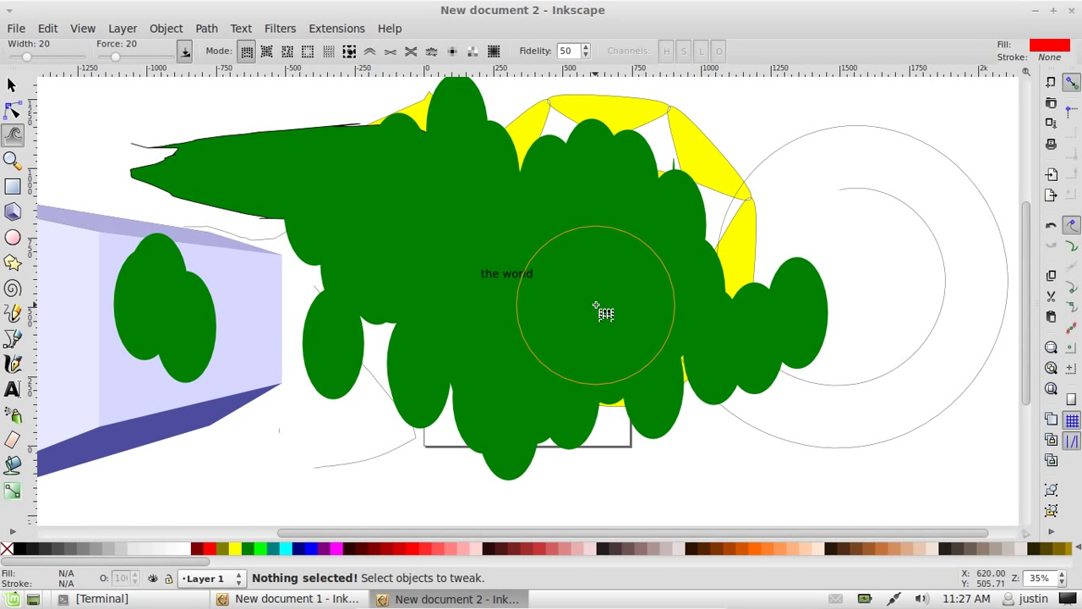
mouse_move(662, 275)
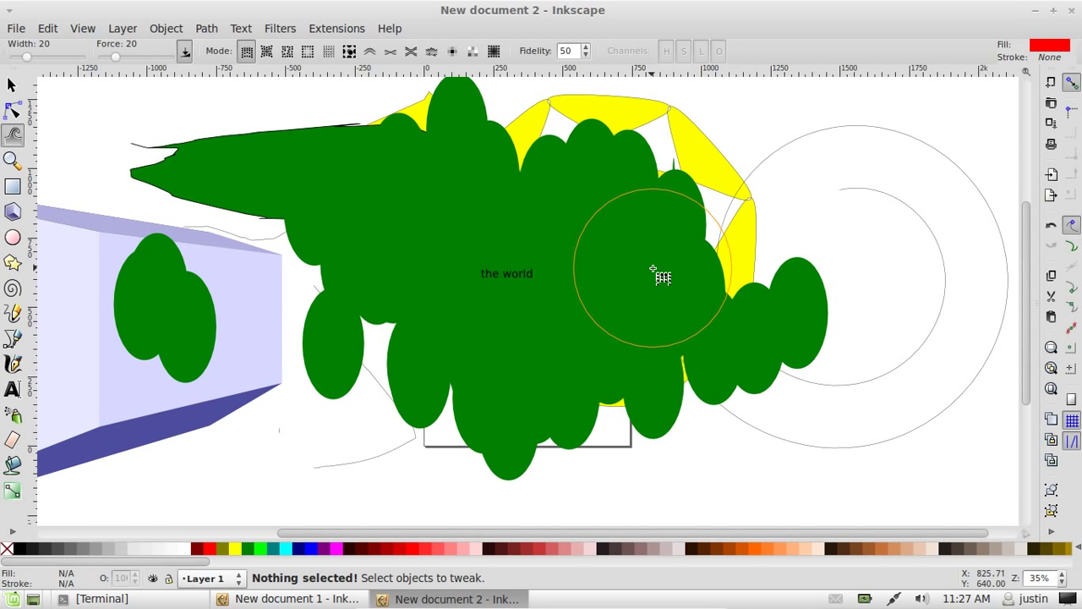